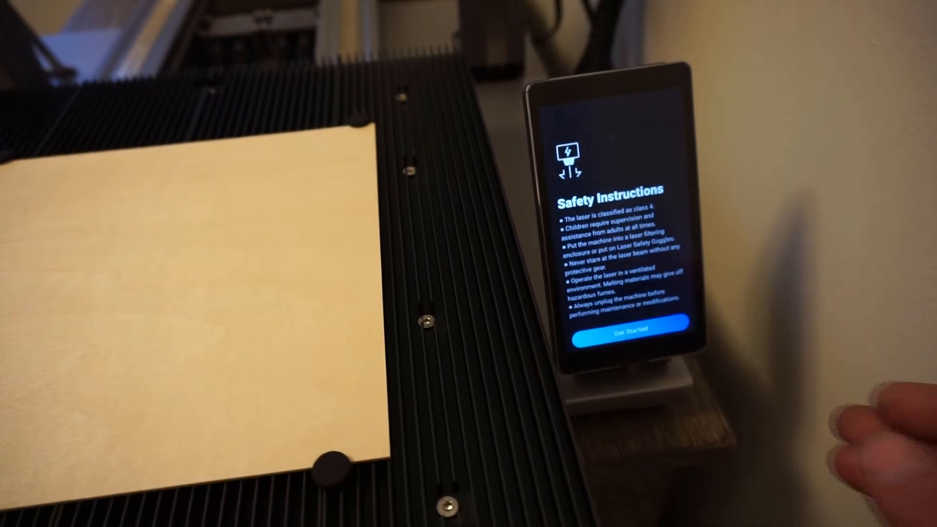
Dismiss the laser safety instructions to begin the setup wizard
click(626, 330)
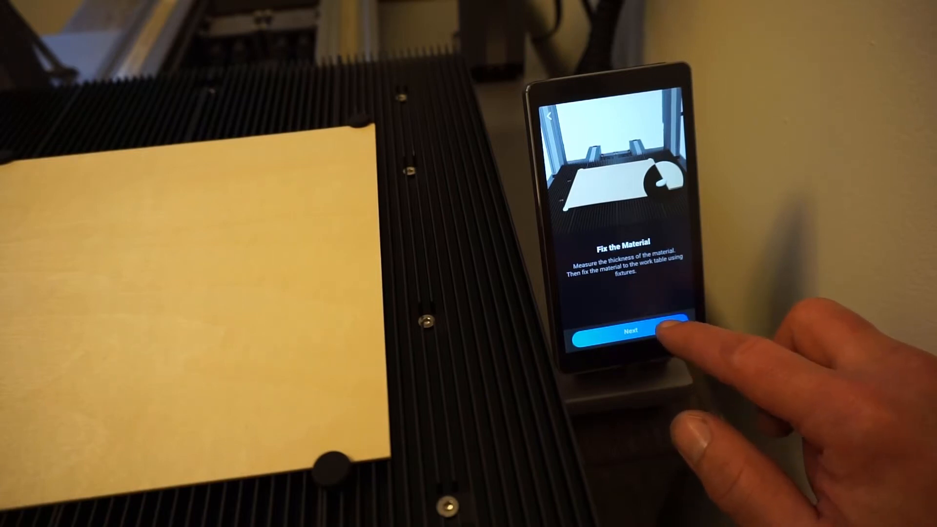
Advance past Fix the Material and set the thickness ruler to 1.5 mm
click(631, 330)
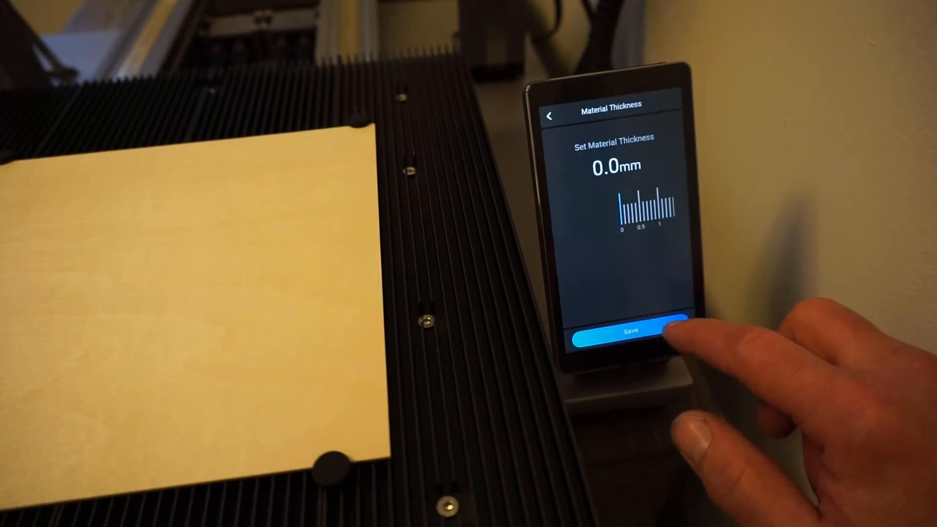
drag(652, 206, 603, 206)
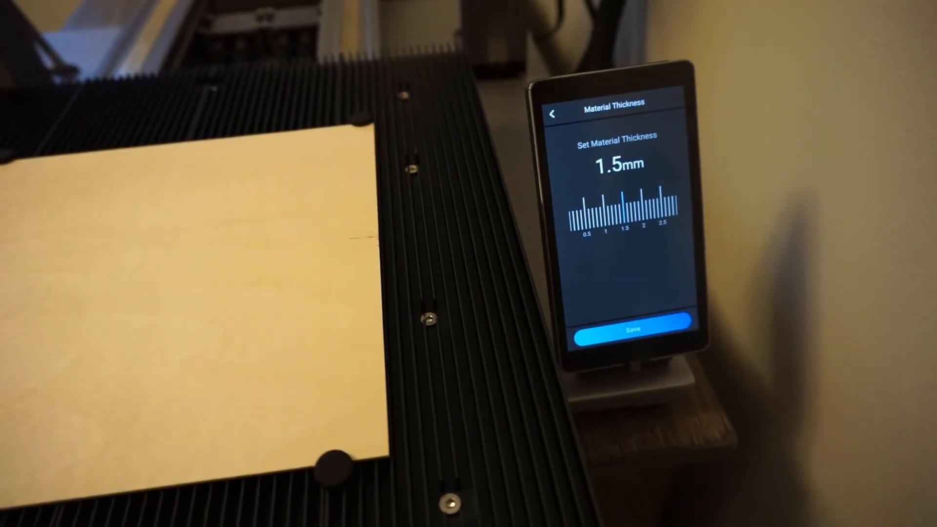
Save the 1.5 mm material thickness
click(626, 329)
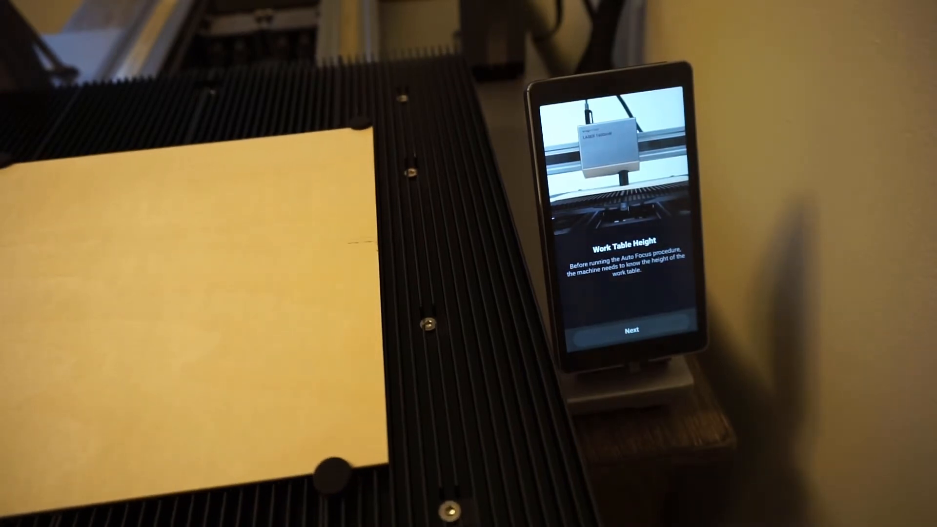
Open the Work Table Height jog controls with Z offset buttons
click(631, 330)
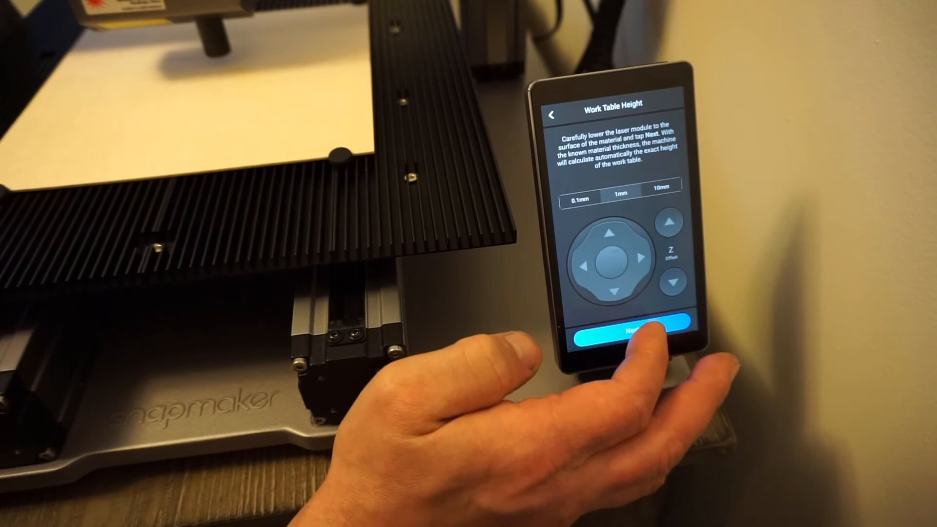
Confirm the lowered laser position to calculate the work table height
click(625, 330)
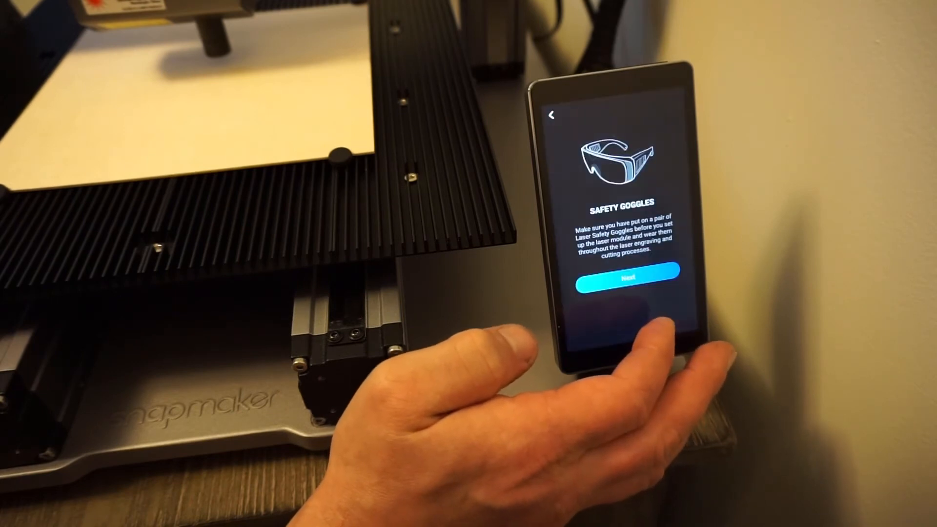
click(627, 278)
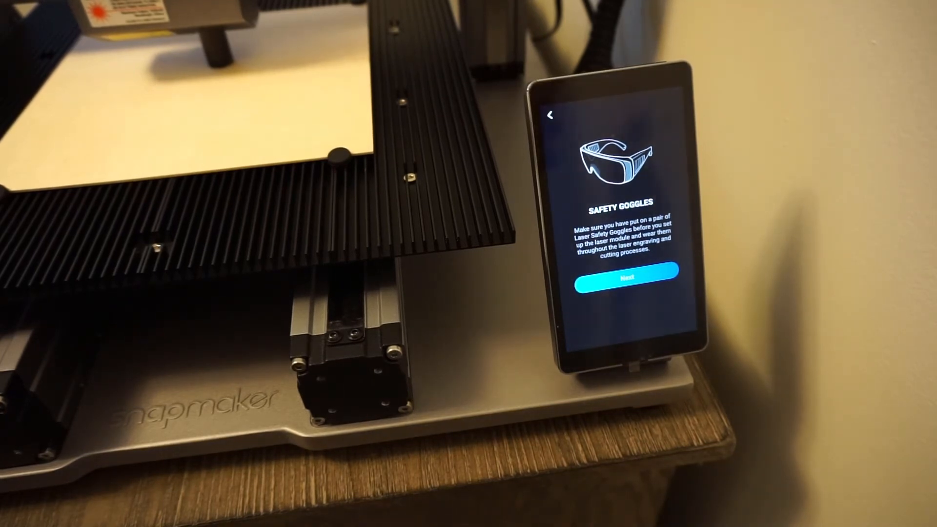
Acknowledge the safety goggles reminder to reach the Auto Focus screen
click(619, 273)
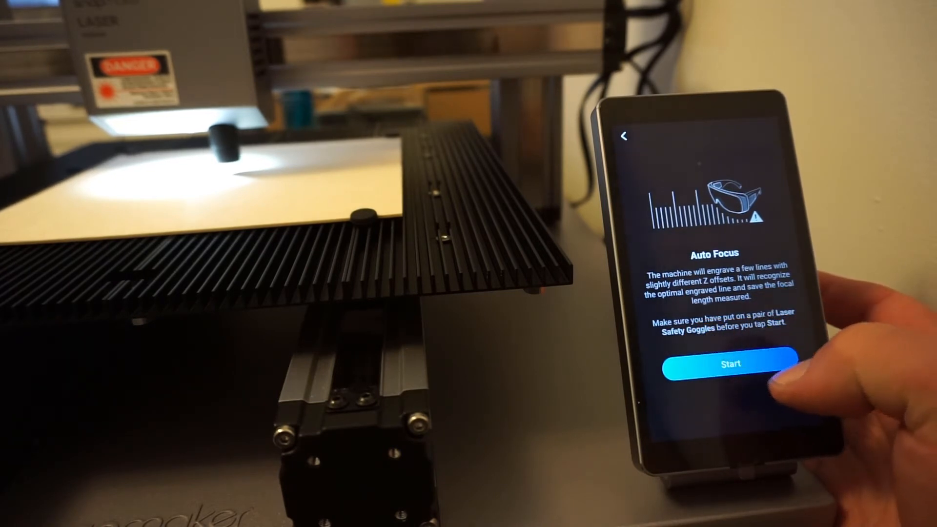